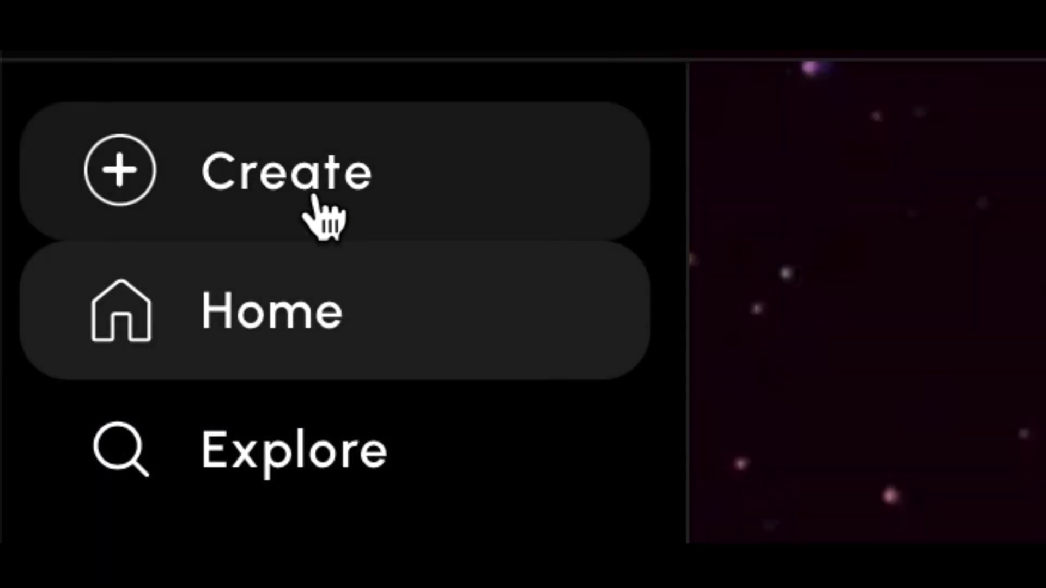
# - Open the Create workspace and inspect the options menu of a fireplace jazz track
pyautogui.click(123, 174)
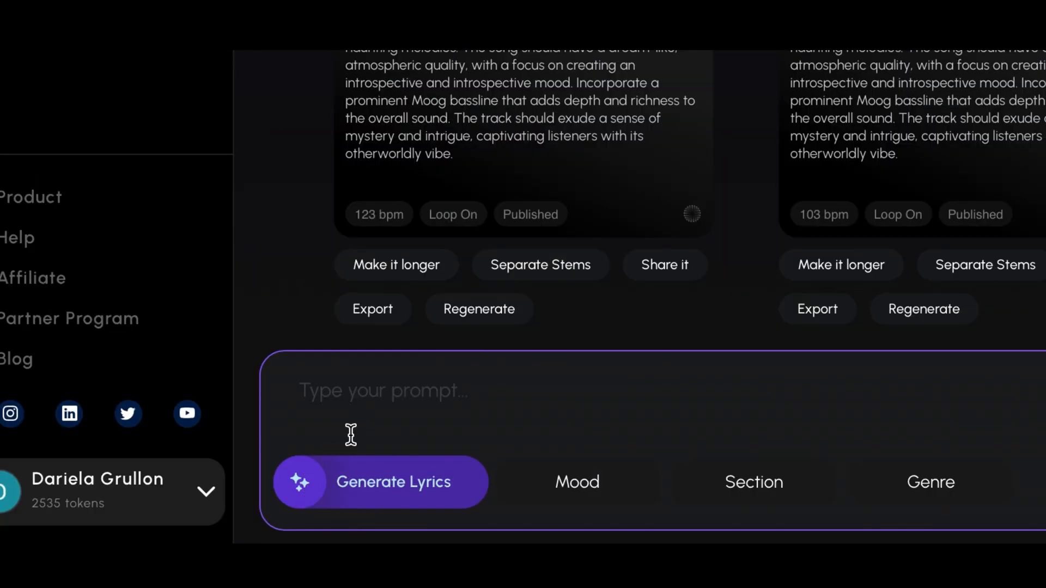
pyautogui.click(381, 482)
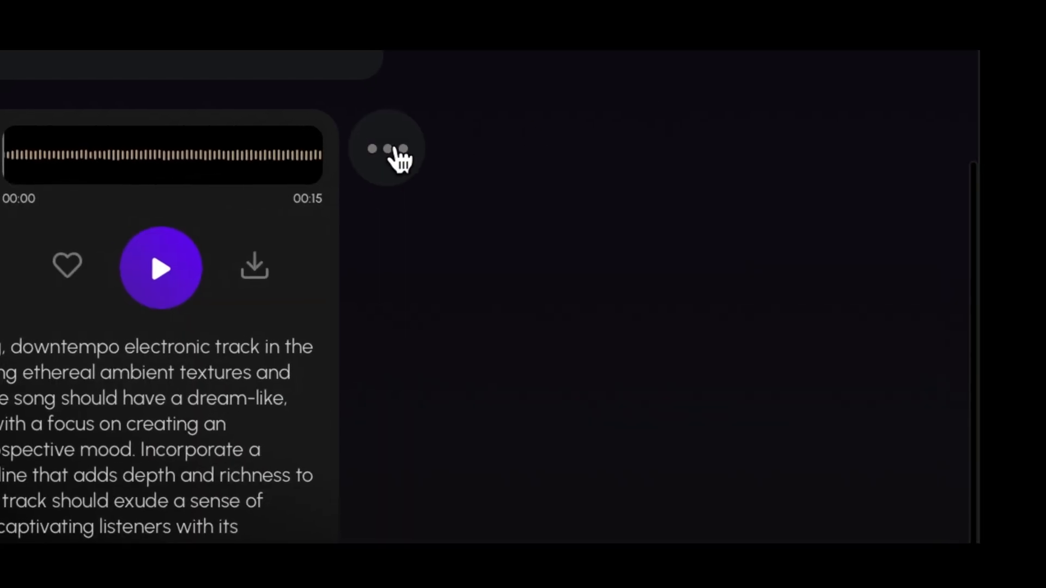
pyautogui.click(388, 148)
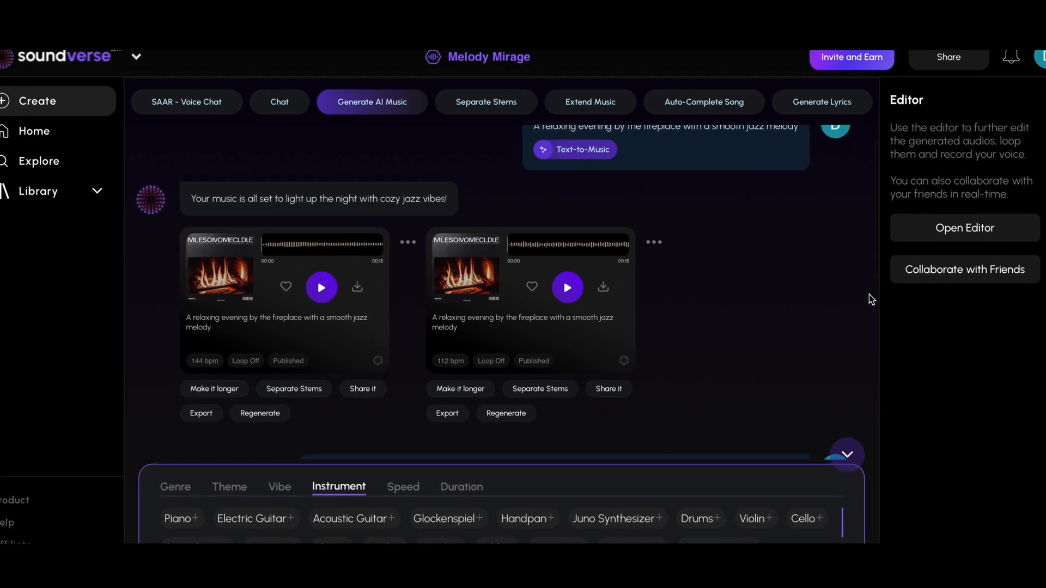
# - Scroll through the project and resend the relaxing fireplace smooth jazz prompt
pyautogui.scroll(-3)
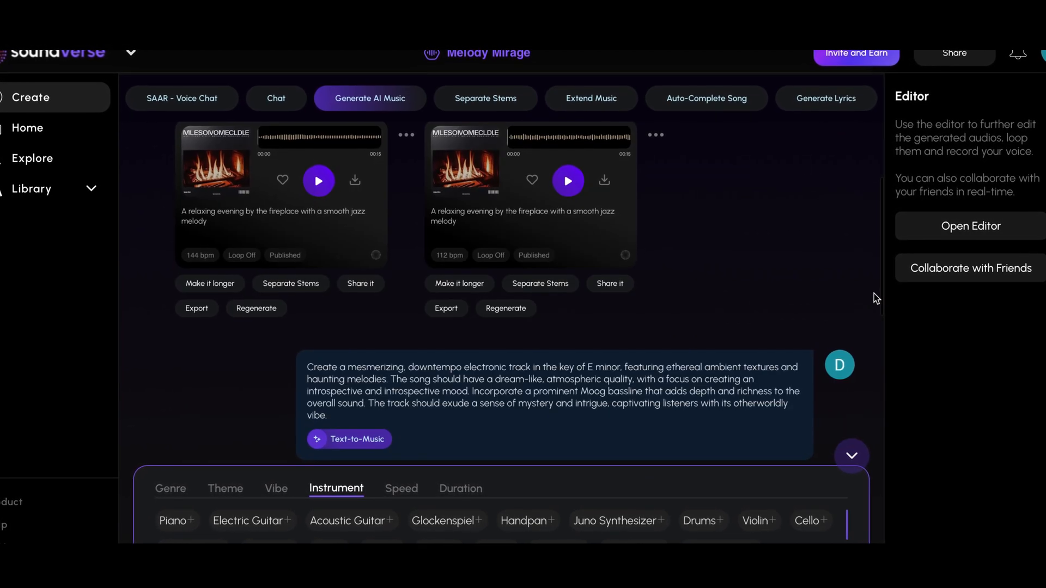
pyautogui.scroll(-3)
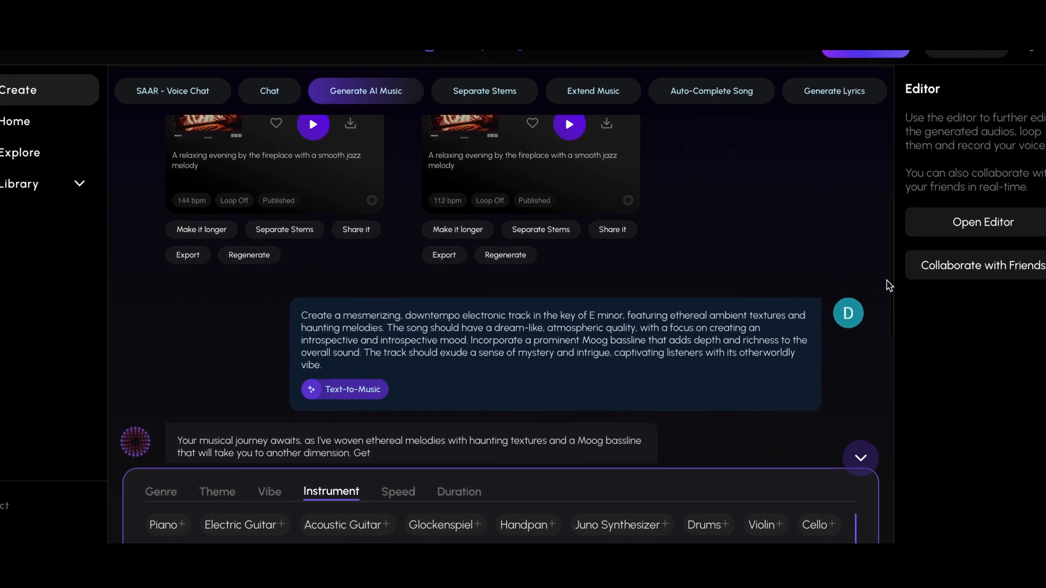
pyautogui.scroll(-3)
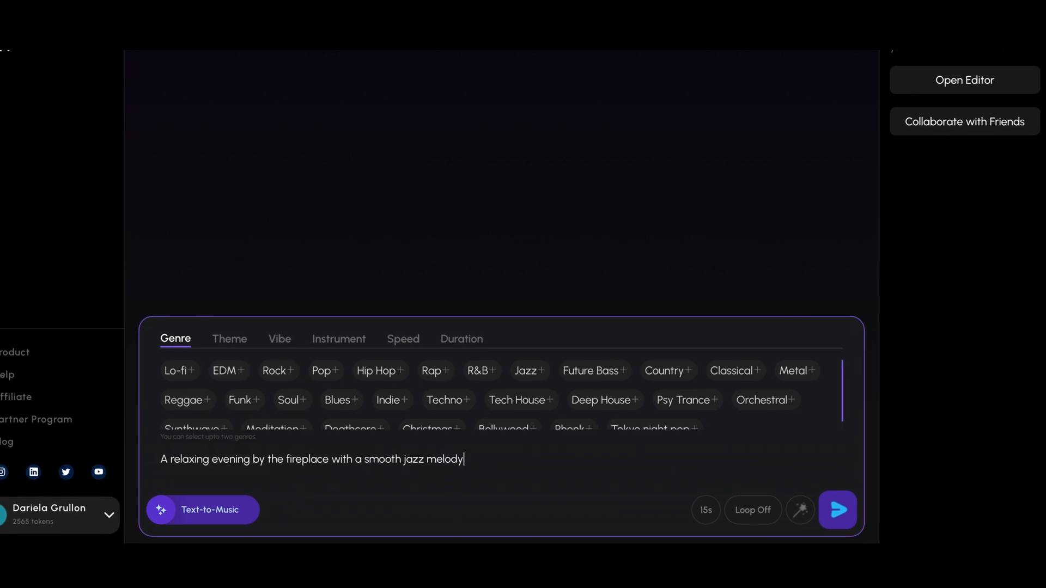
pyautogui.click(837, 510)
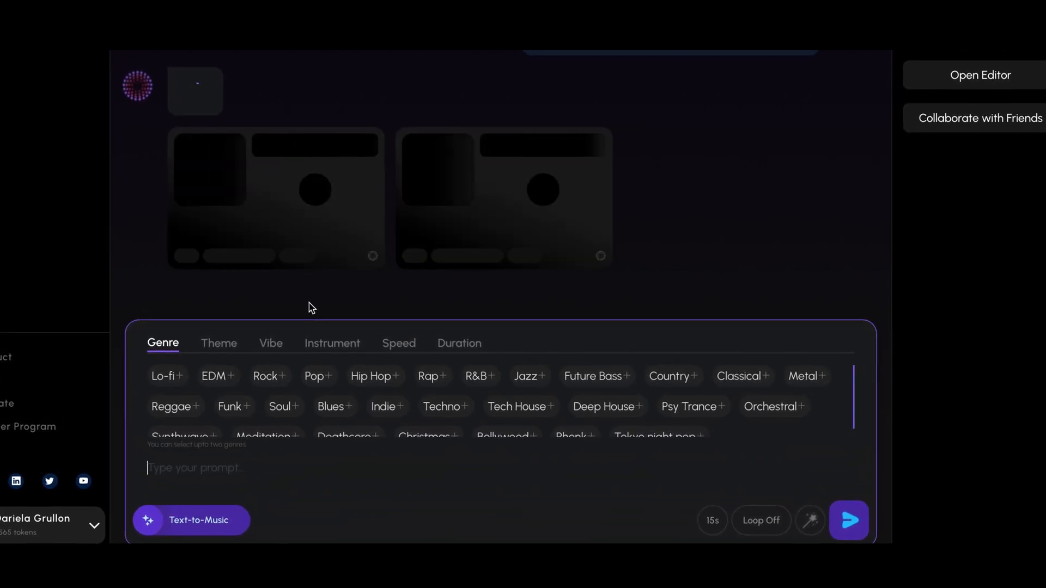
pyautogui.click(849, 521)
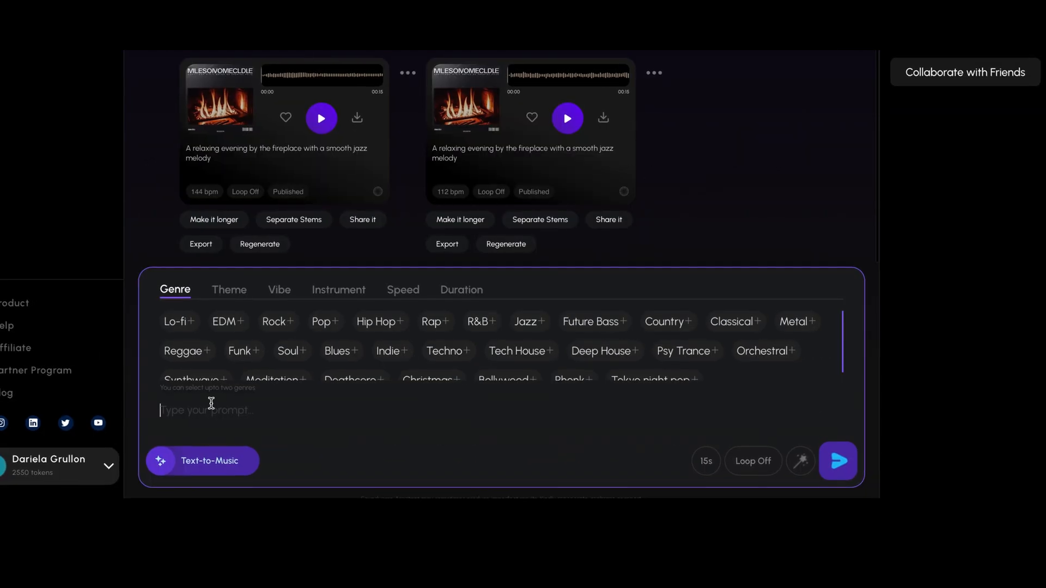
# - Send the atmospheric electronic ambient prompt tagged with Vocals and Moog Bass instruments
pyautogui.write('Create an atmospheric electronic track with ambient textures and haunting melodies.')
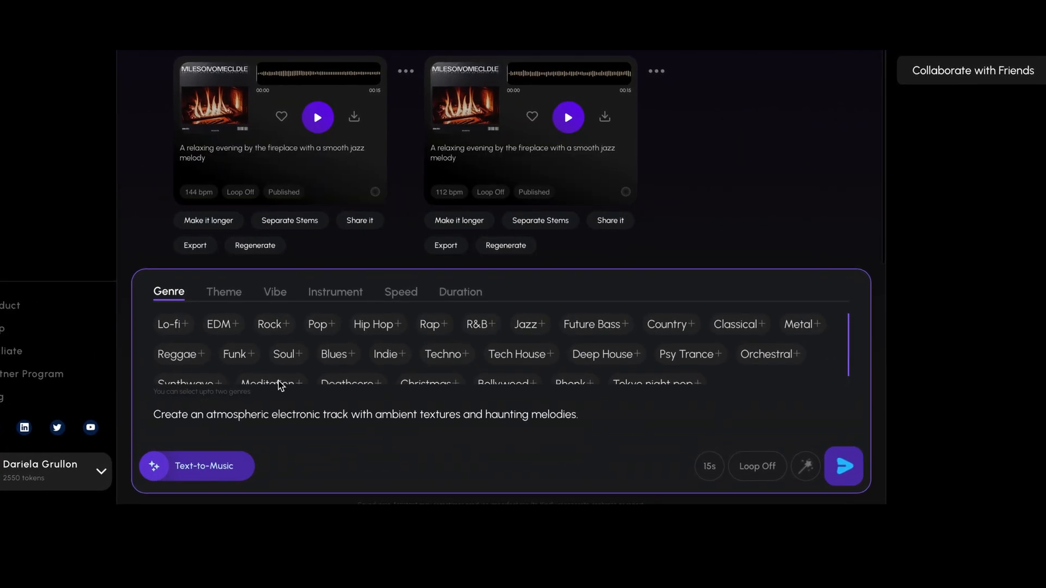
pyautogui.click(334, 294)
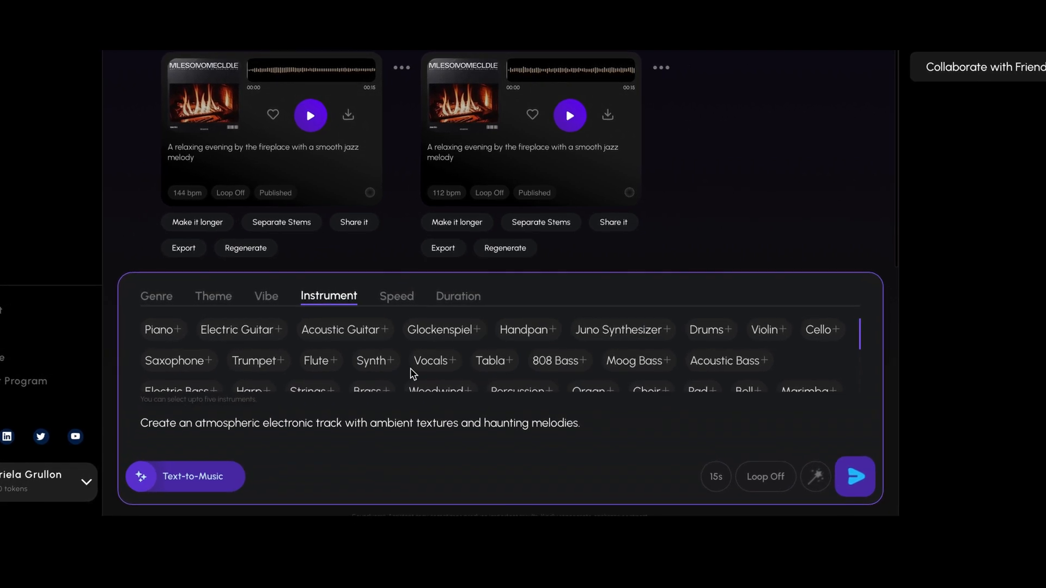
pyautogui.click(431, 361)
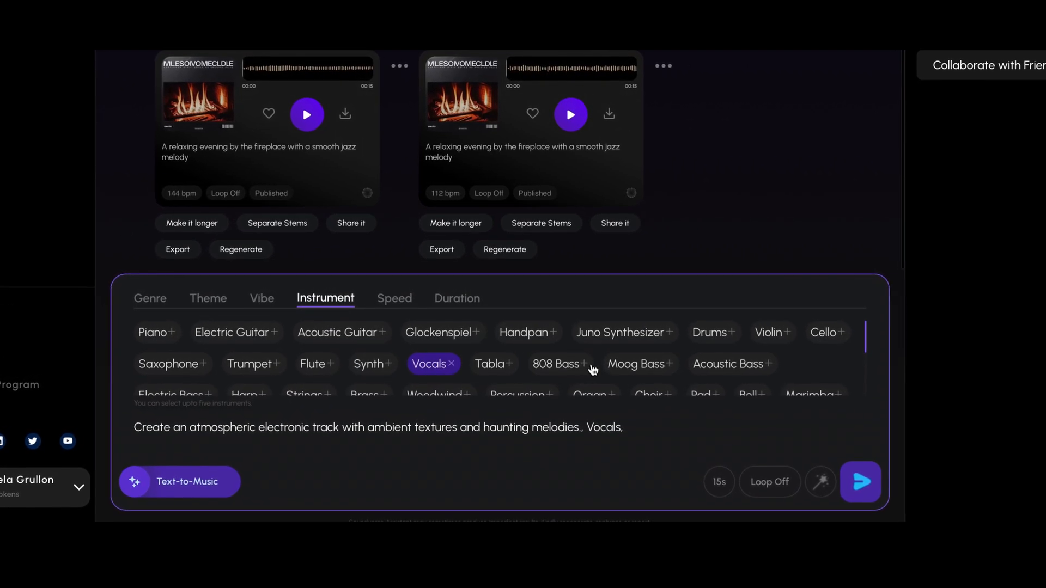
pyautogui.click(636, 364)
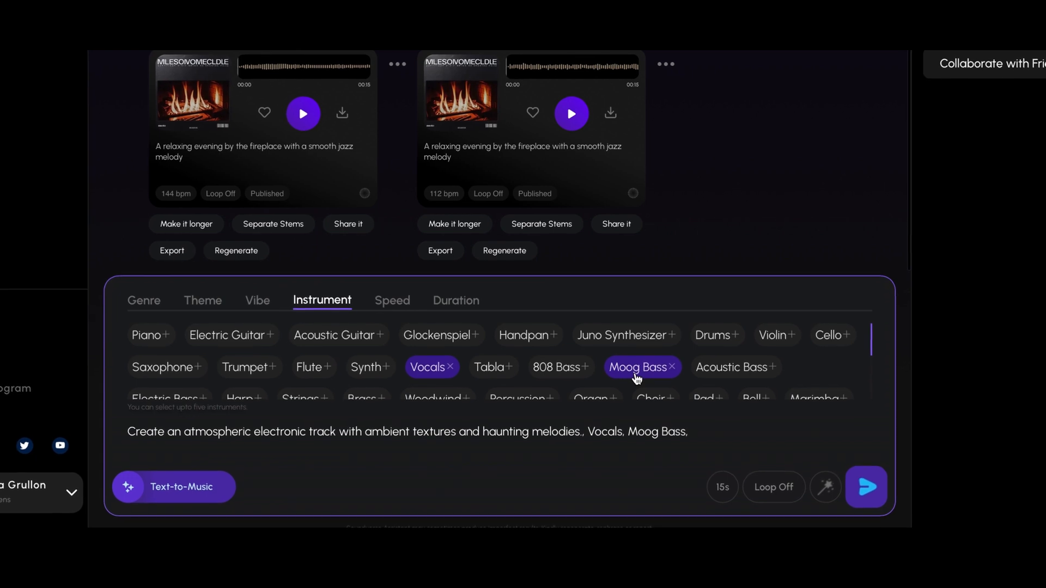
pyautogui.click(774, 487)
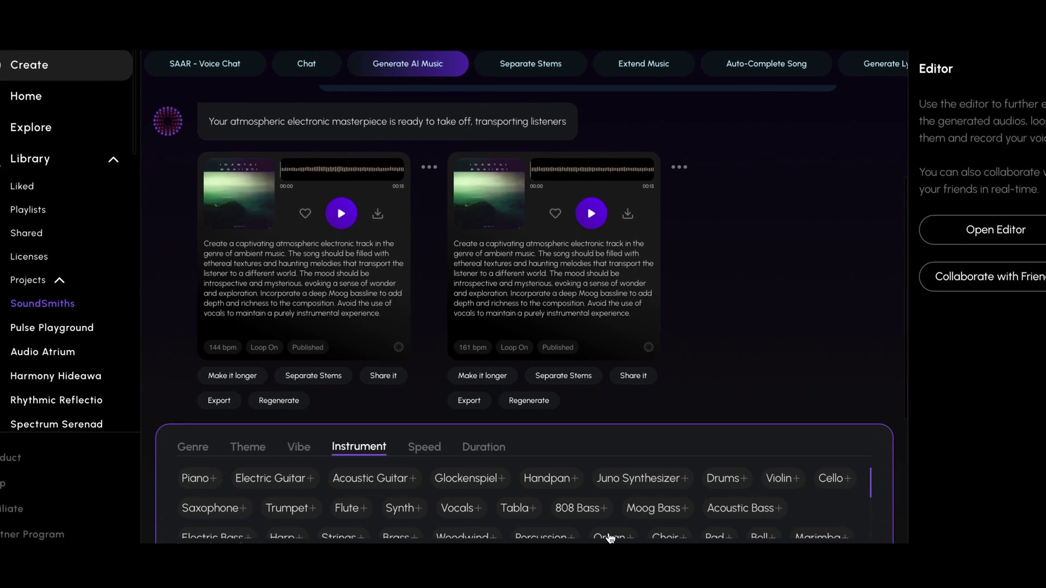
# - Browse the stem results and request stem separation for the suspenseful thriller soundtrack
pyautogui.click(530, 63)
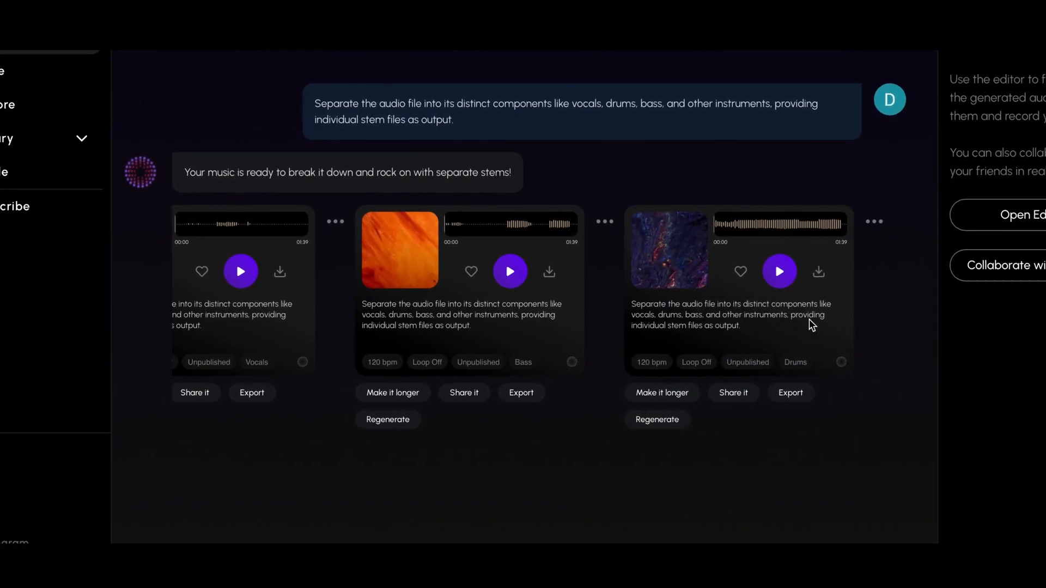
pyautogui.click(780, 271)
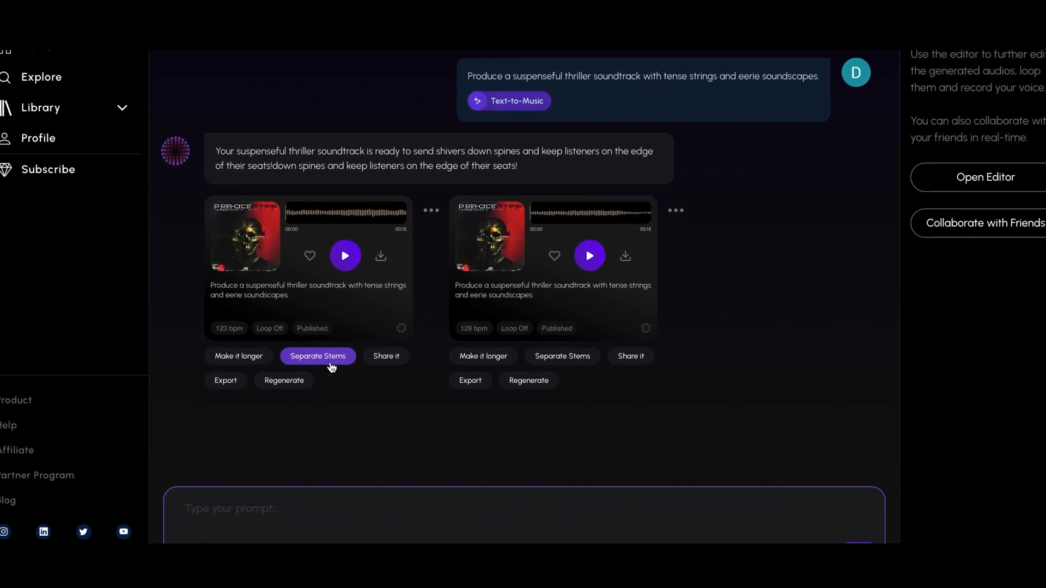
pyautogui.click(317, 355)
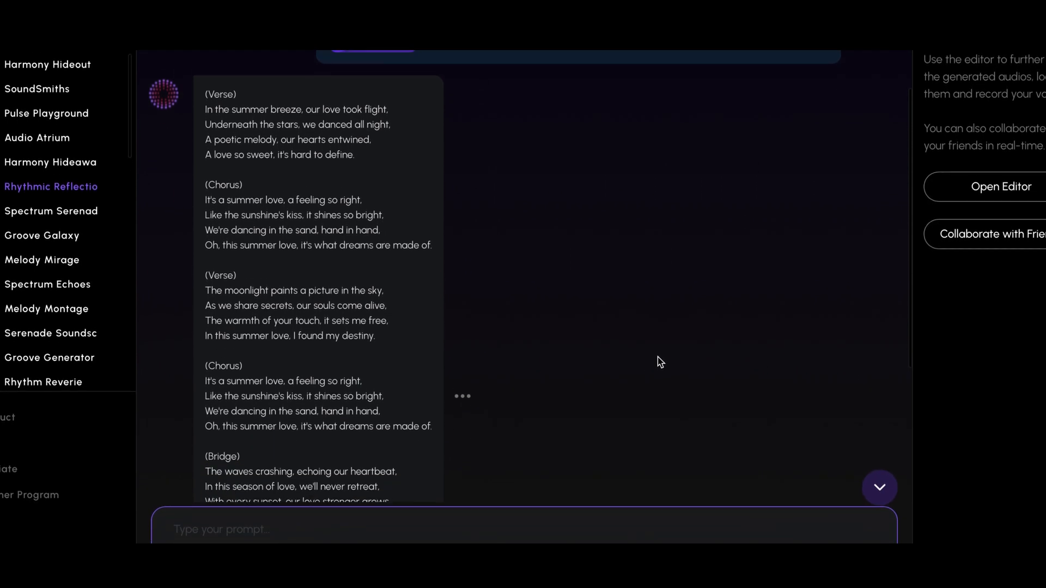
# - Scroll down and pick a mood from the lyrics Mood dropdown for the summer-love song
pyautogui.scroll(-3)
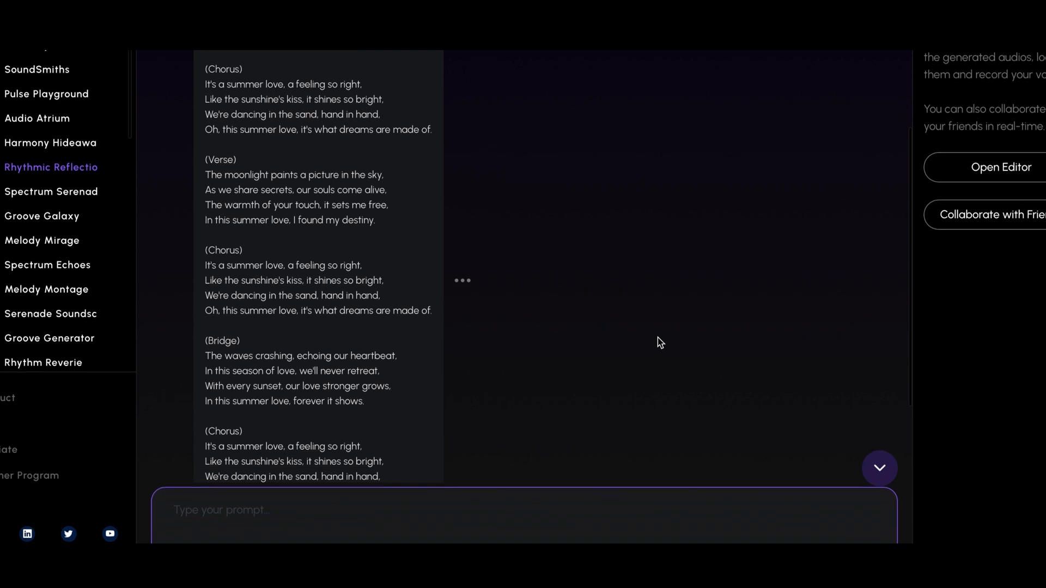
pyautogui.scroll(-3)
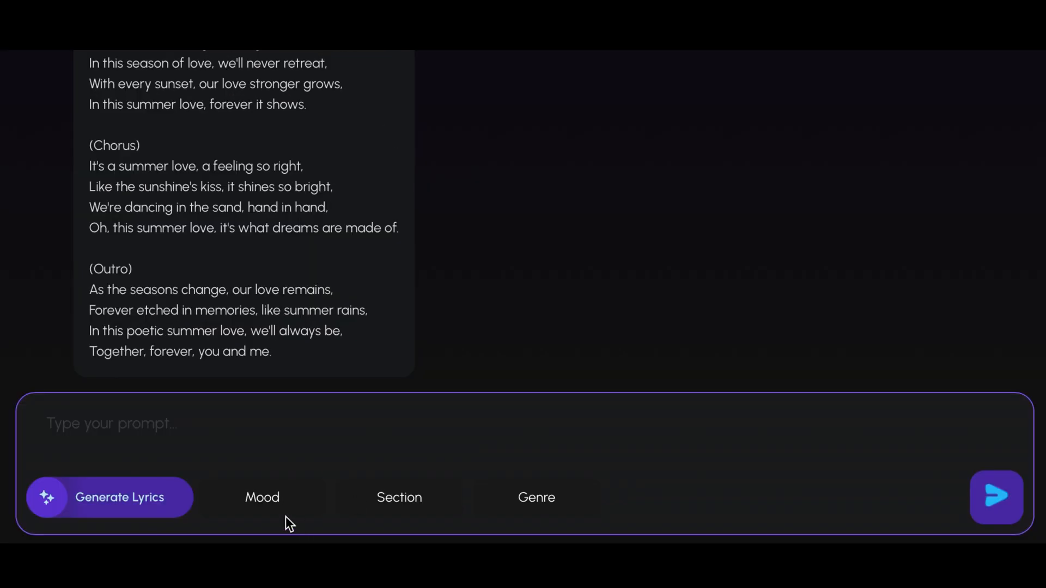
pyautogui.click(262, 498)
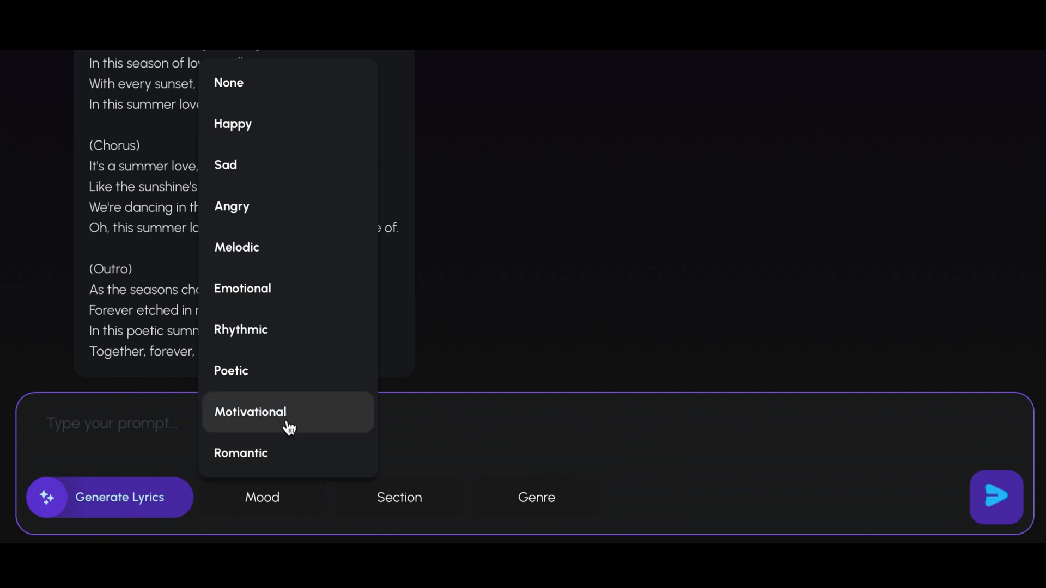
pyautogui.click(398, 497)
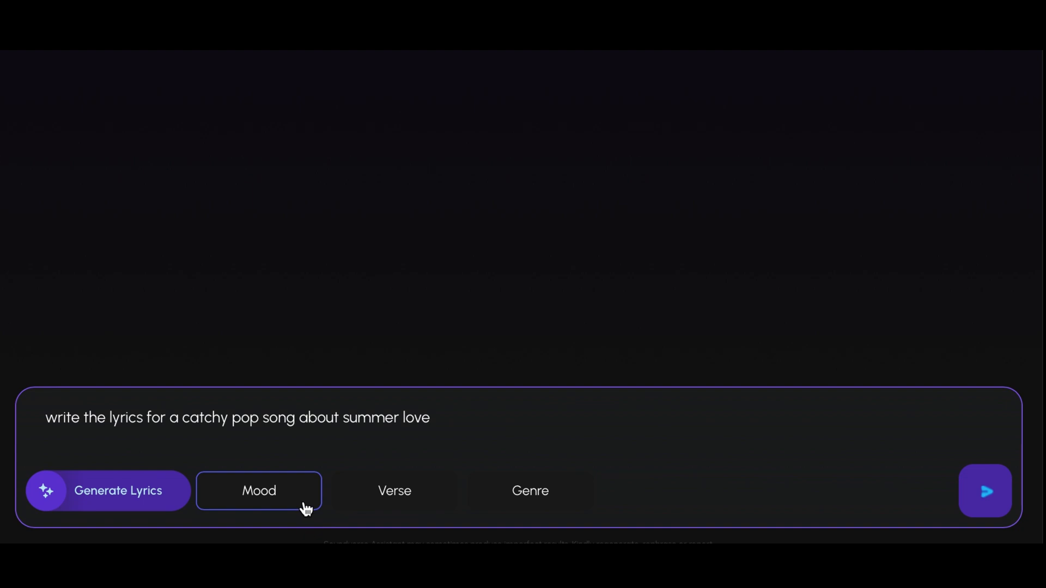
pyautogui.click(259, 491)
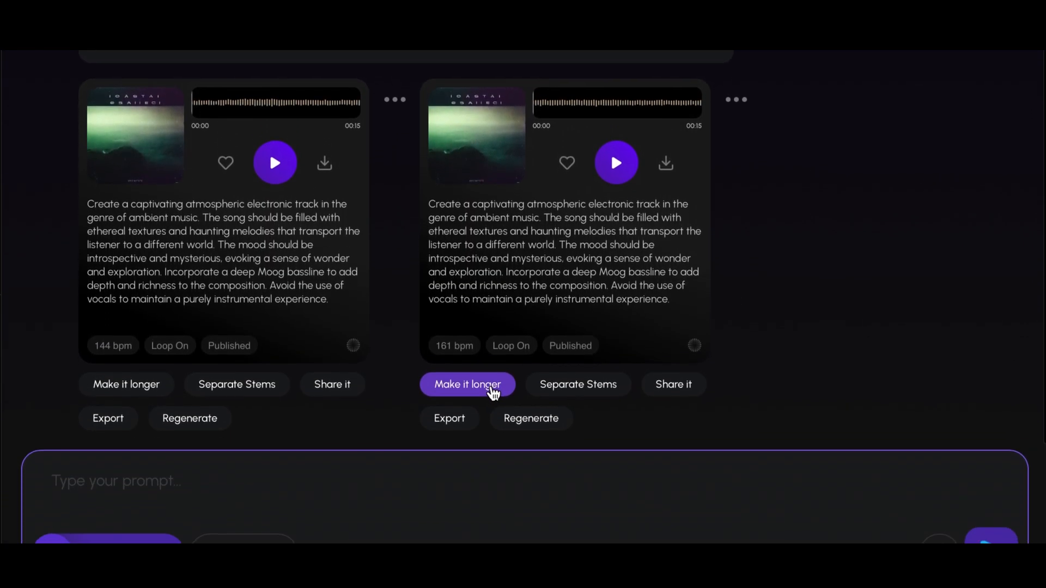
# - Extend the second ambient track by 45 seconds and view the 02:24 results
pyautogui.click(467, 384)
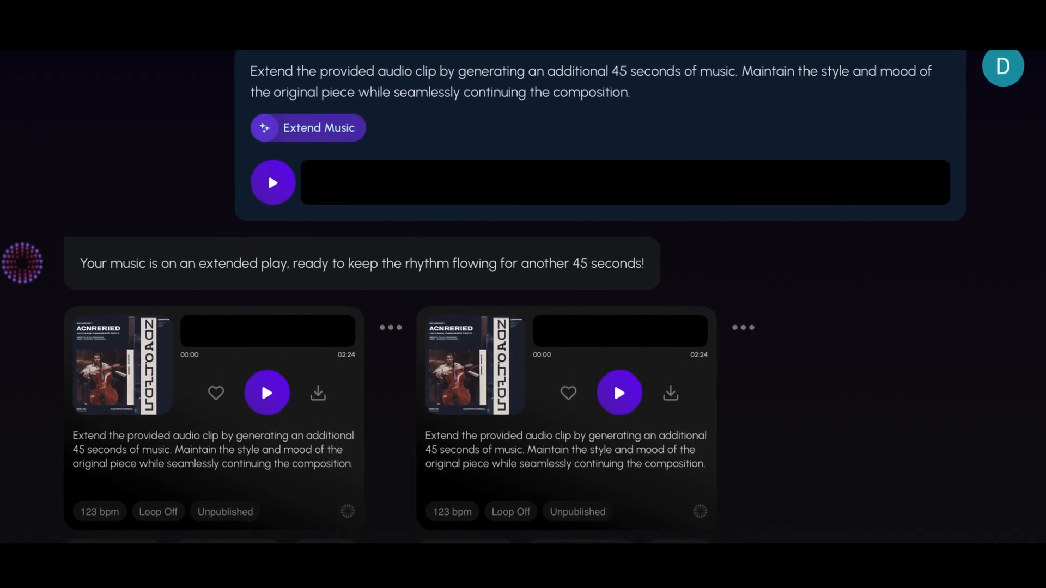
pyautogui.scroll(-3)
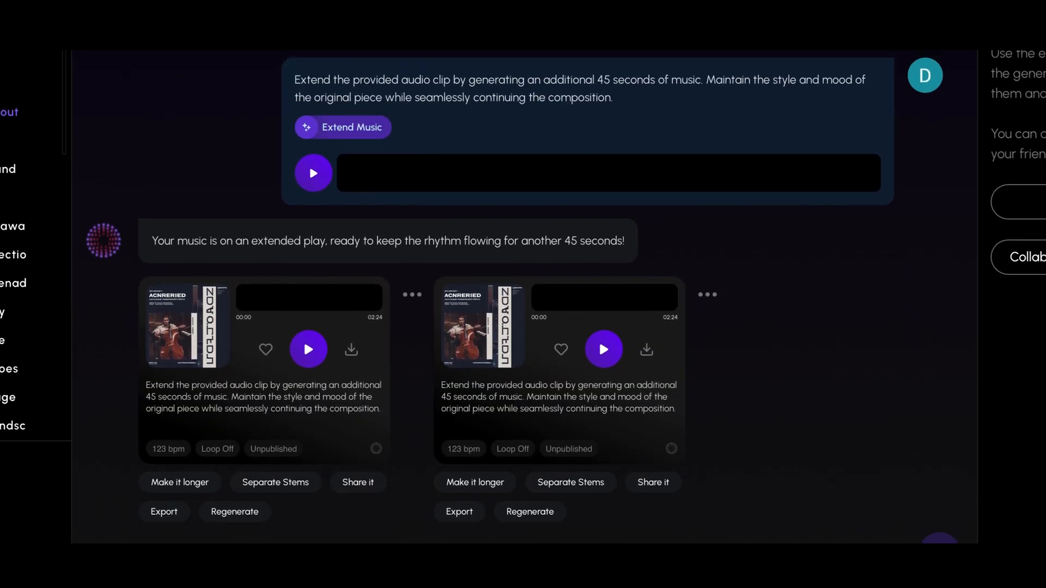
pyautogui.click(927, 75)
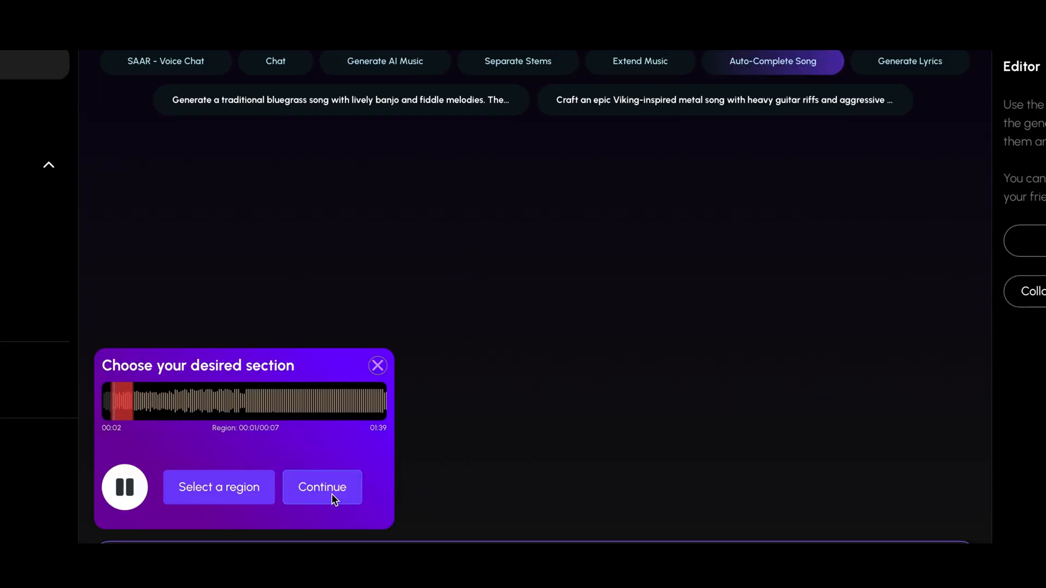
# - Confirm the chosen song section with Continue
pyautogui.click(322, 487)
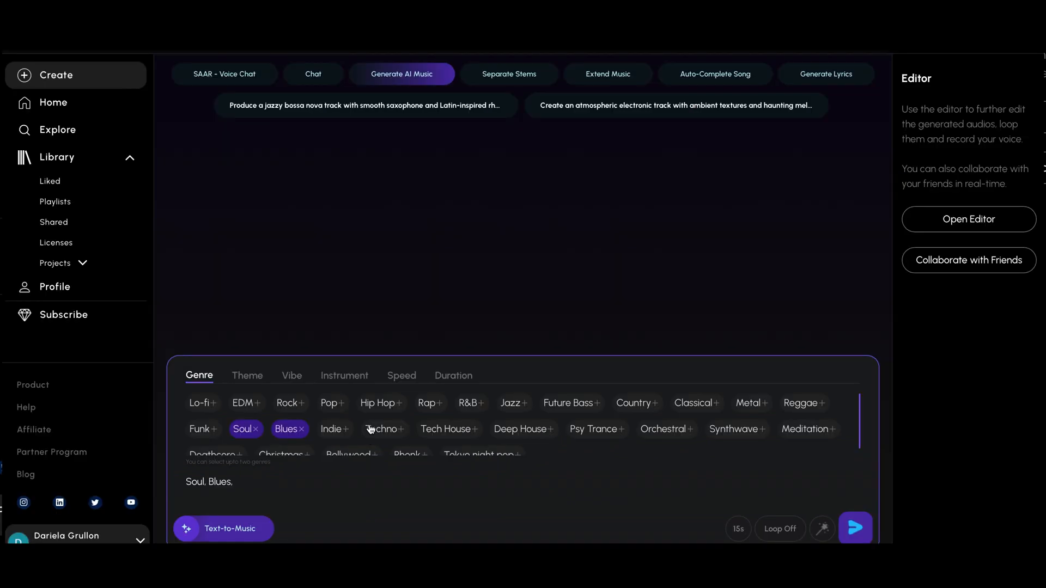
# - Tag the prompt with the Cinematic theme and Romantic and Uplifting vibes
pyautogui.click(247, 376)
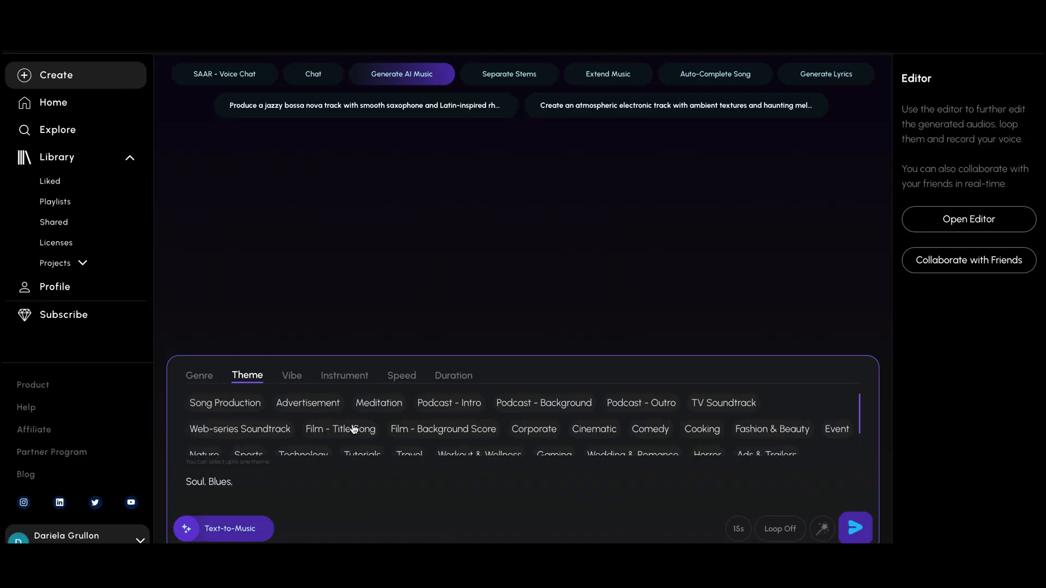
pyautogui.click(594, 429)
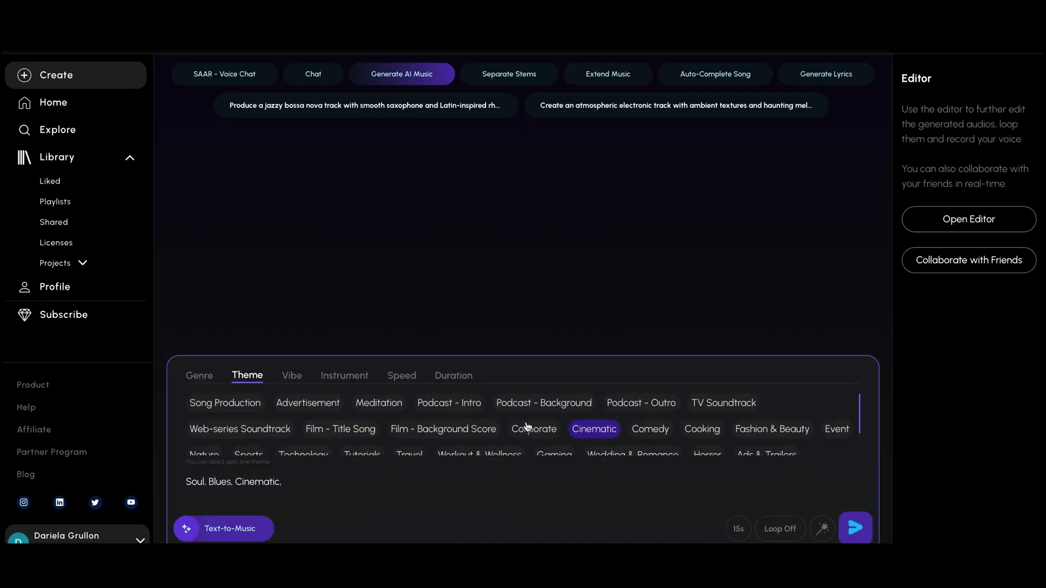
pyautogui.click(292, 375)
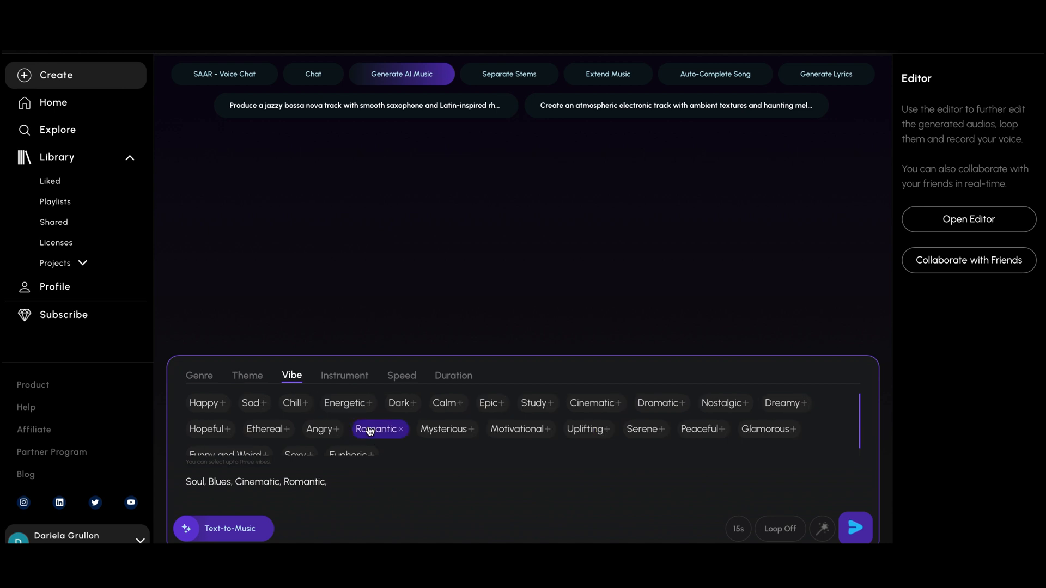
pyautogui.click(585, 430)
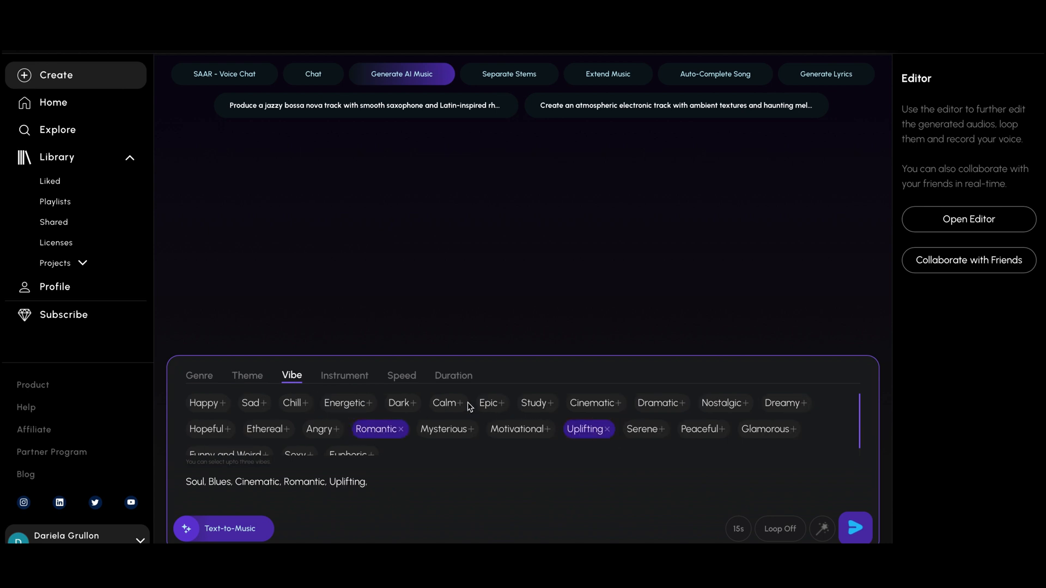
# - Add Vocals and Electric Guitar, set Slow tempo, enhance the prompt, and generate
pyautogui.click(344, 375)
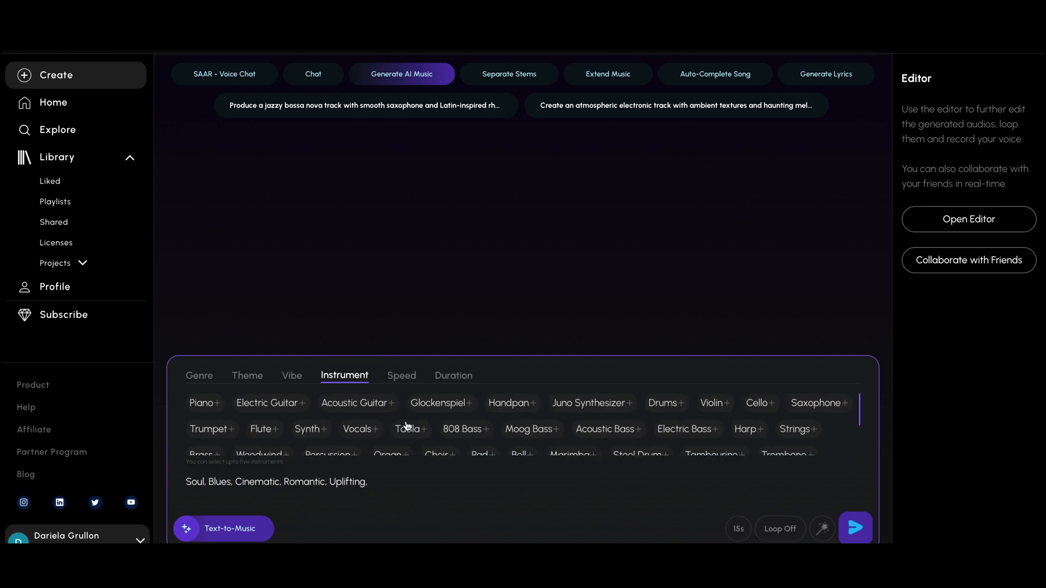
pyautogui.click(358, 429)
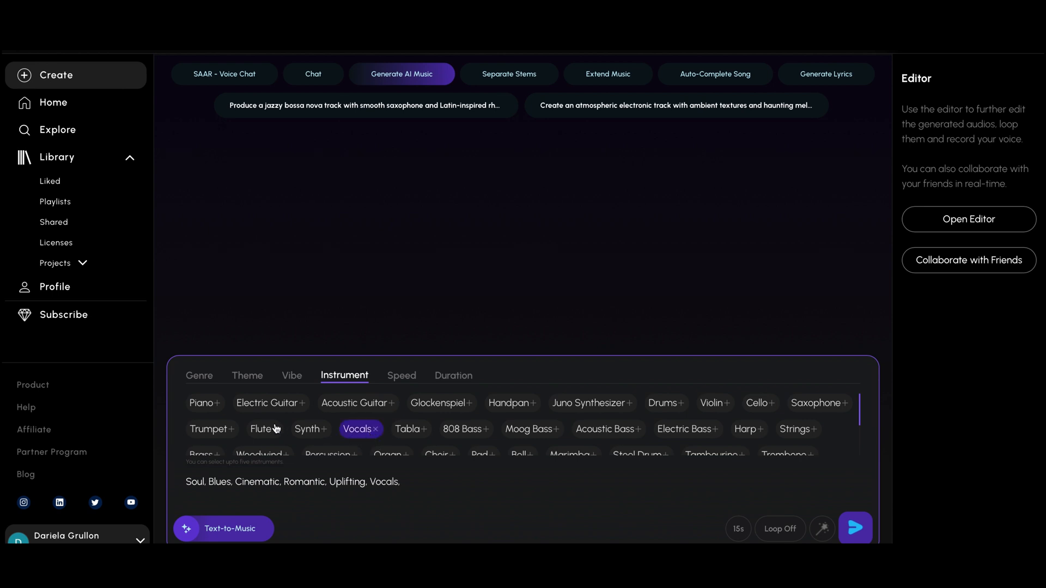
pyautogui.click(267, 403)
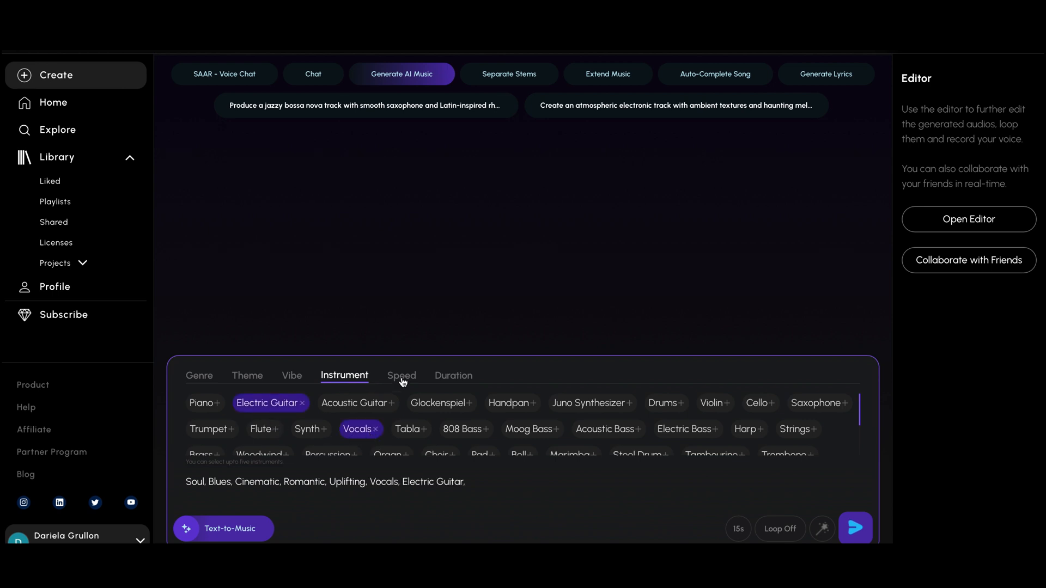
pyautogui.click(401, 375)
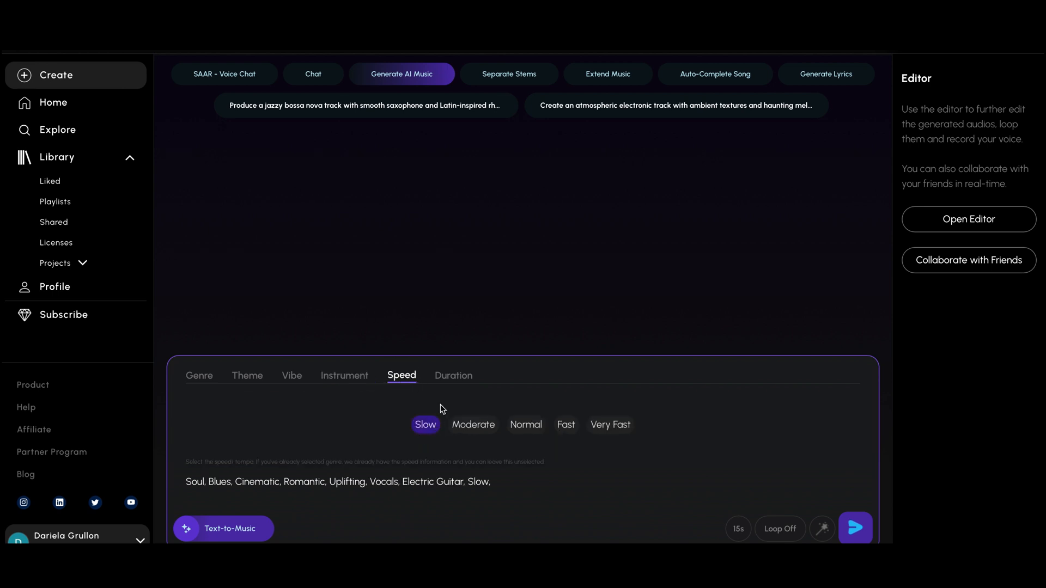
pyautogui.click(453, 375)
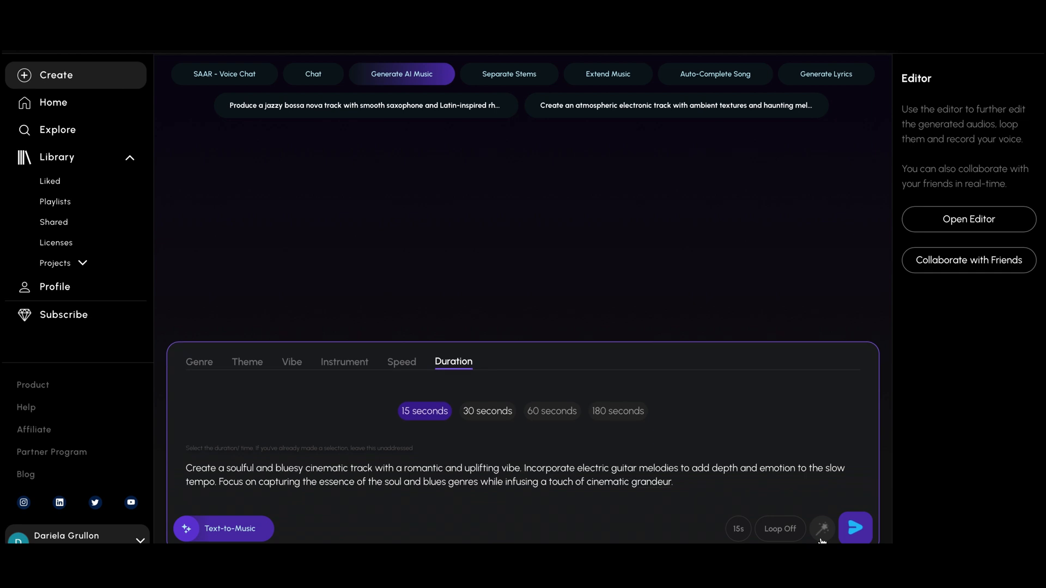
pyautogui.click(855, 528)
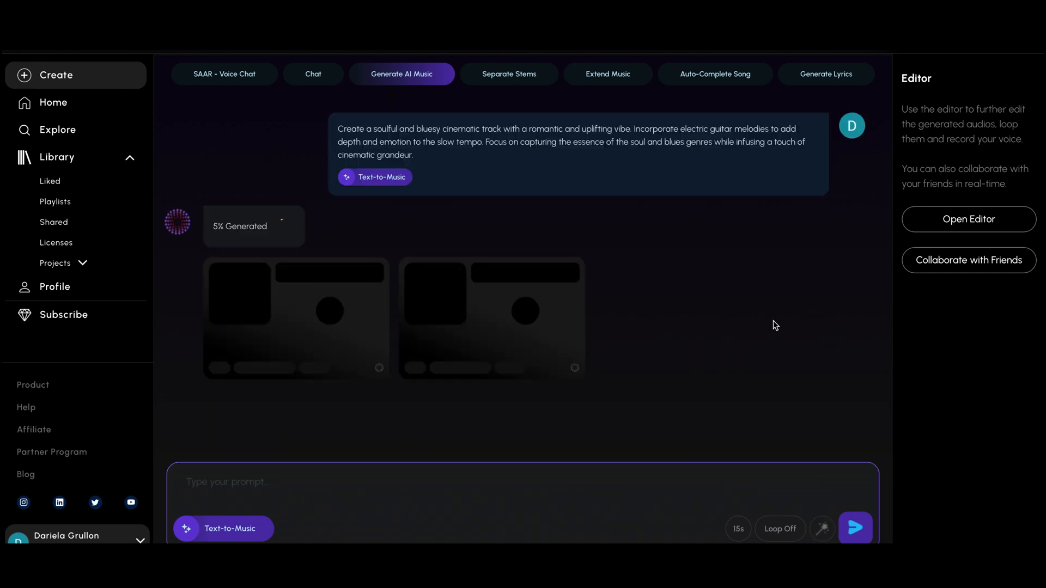